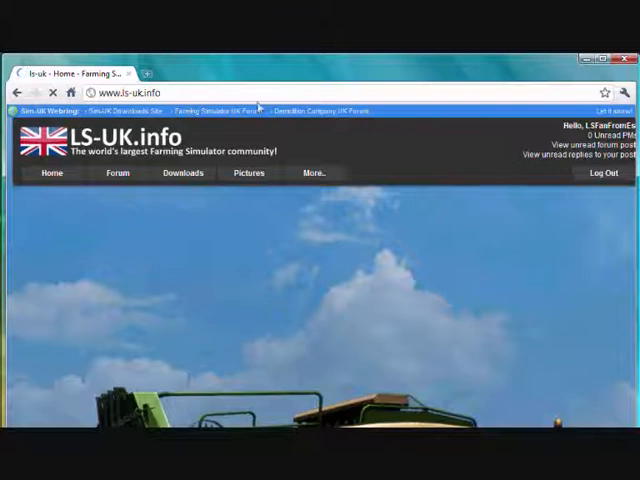
pyautogui.click(147, 73)
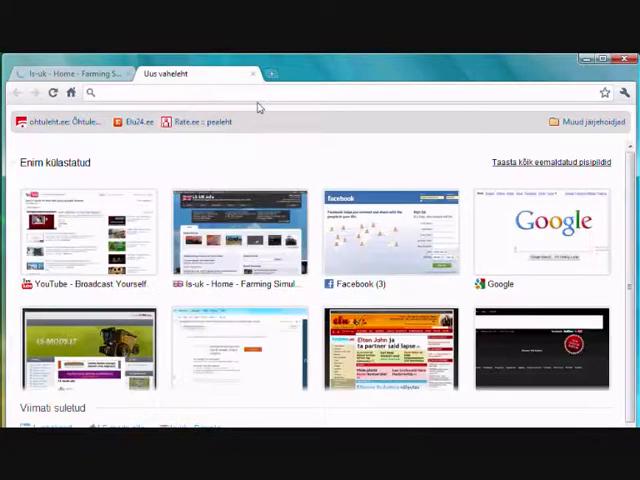
pyautogui.write('www.youtube.com')
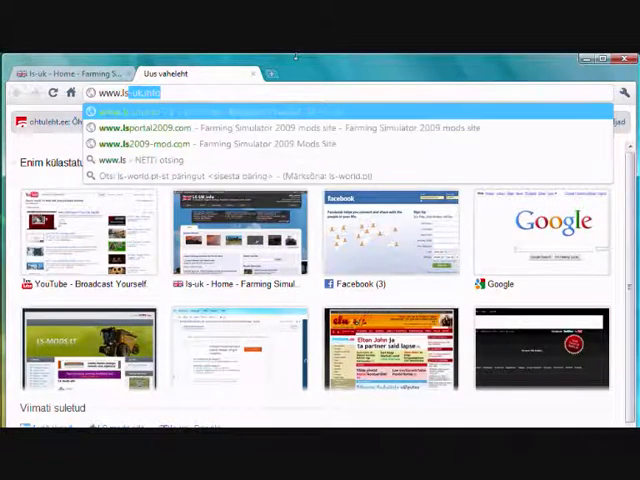
pyautogui.write('www.ls-m')
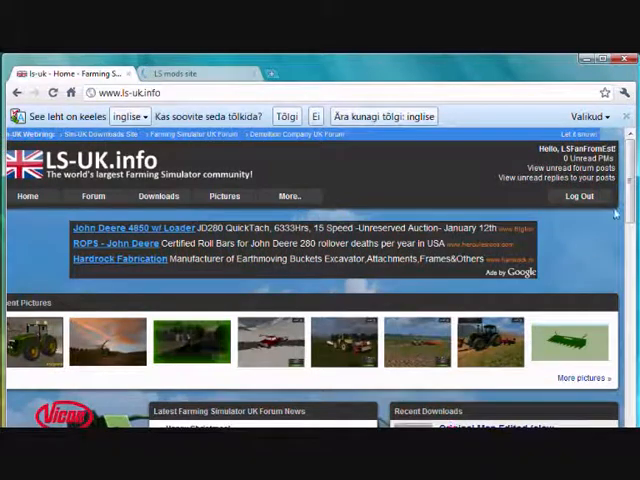
# Switch to the LS mods tab and scroll the newest mod listings to the page numbers
pyautogui.scroll(-3)
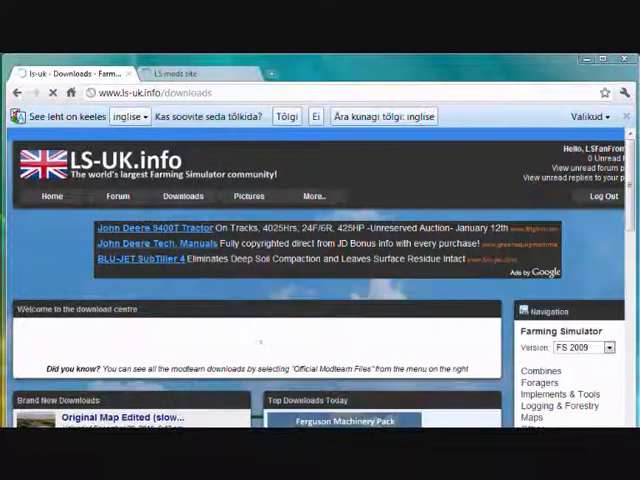
pyautogui.click(180, 73)
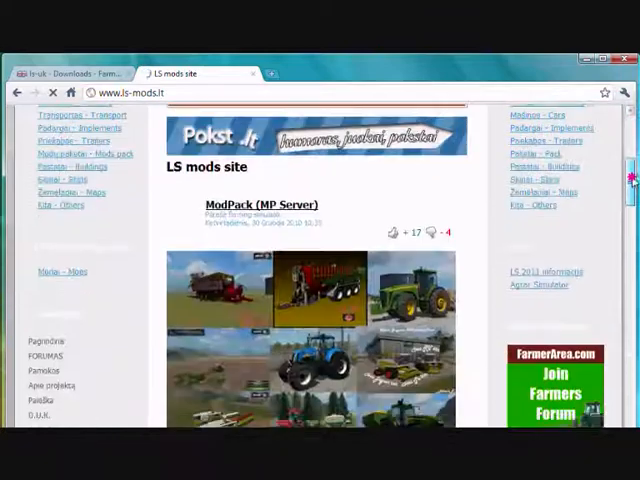
pyautogui.scroll(-3)
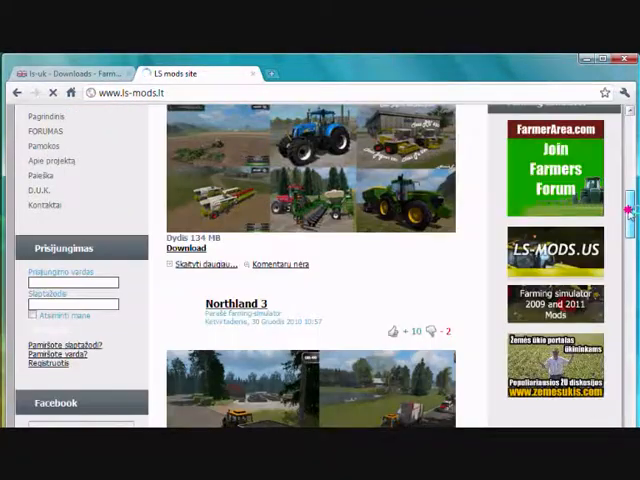
pyautogui.scroll(-3)
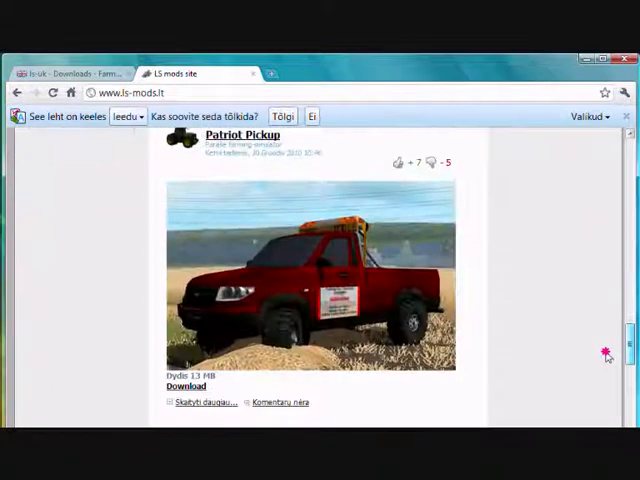
pyautogui.scroll(-3)
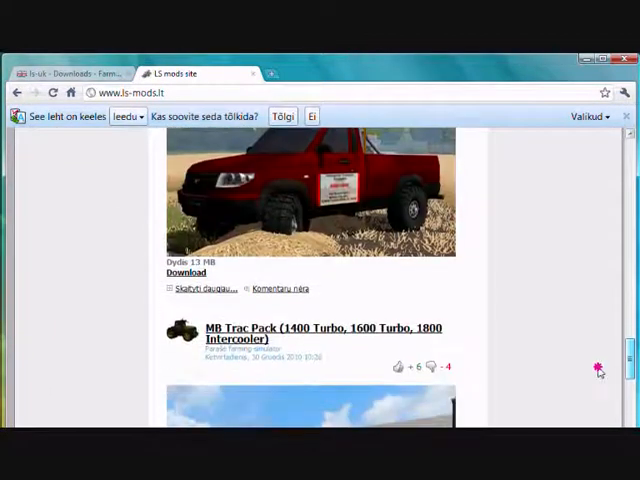
pyautogui.scroll(-3)
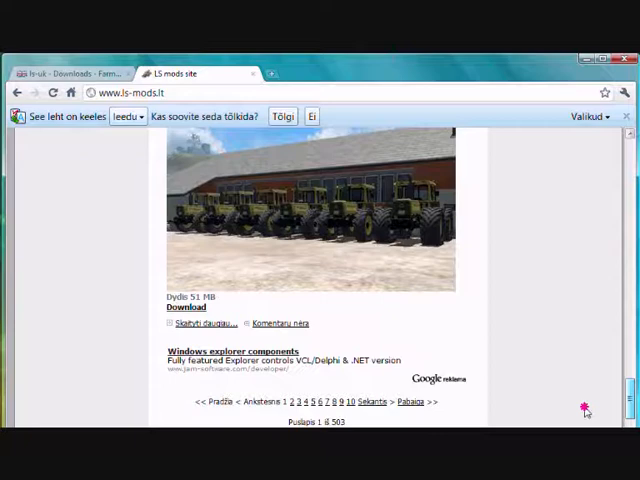
pyautogui.scroll(3)
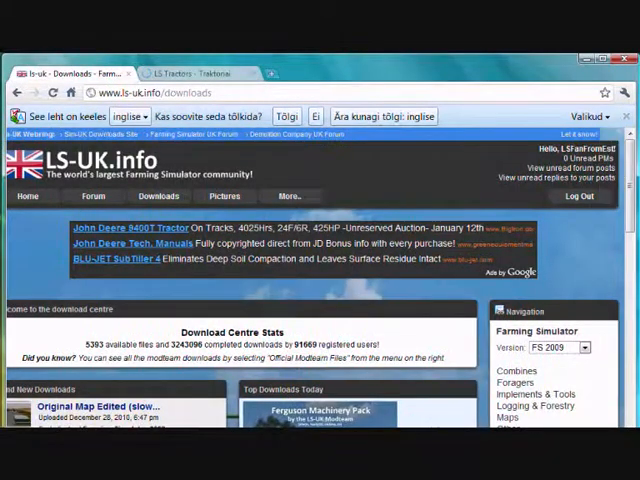
# Scroll through the Traktoriai - Tractors listings to the bottom of page one
pyautogui.scroll(-3)
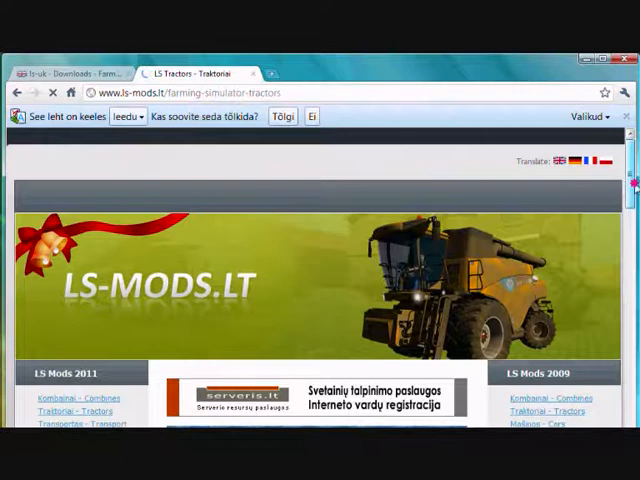
pyautogui.scroll(-3)
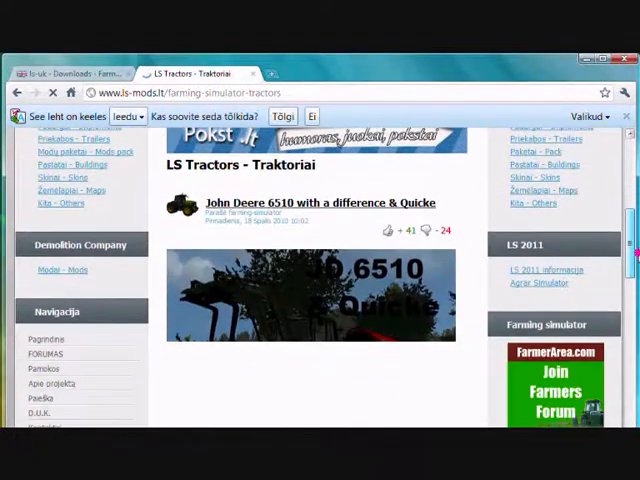
pyautogui.scroll(-3)
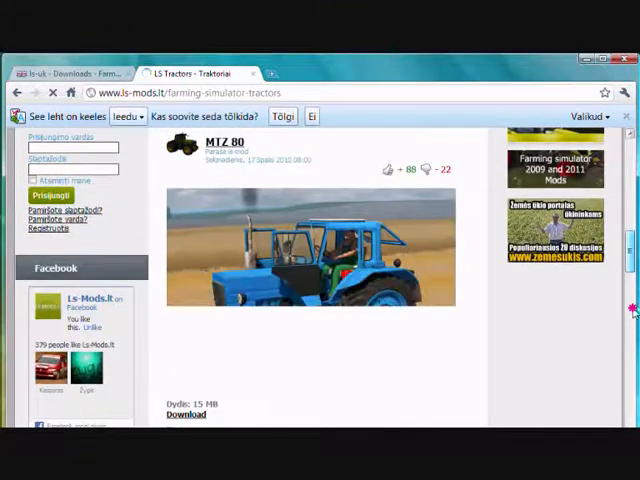
pyautogui.scroll(-3)
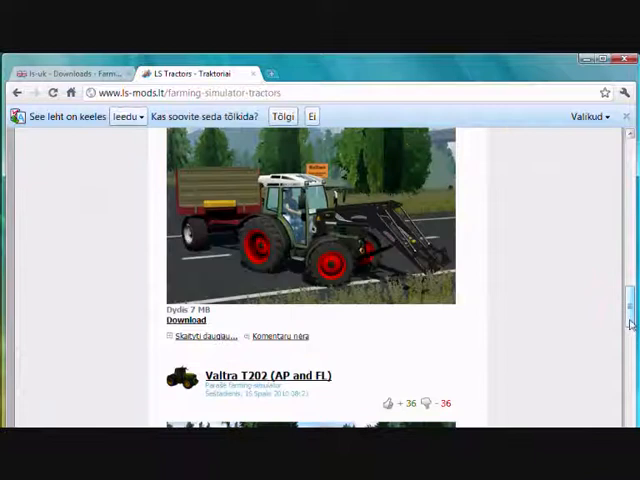
pyautogui.scroll(-3)
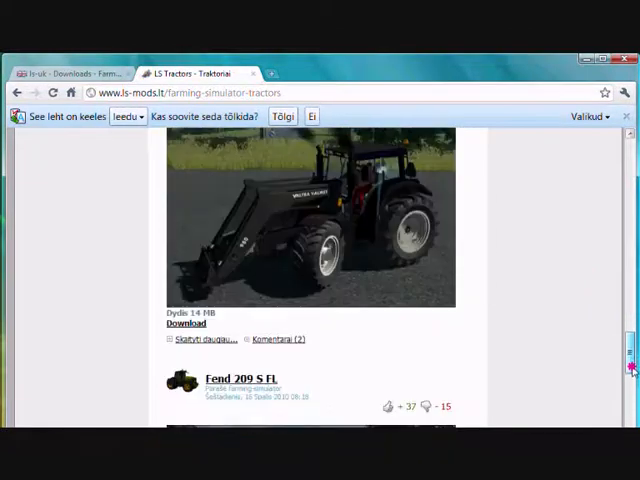
pyautogui.scroll(-3)
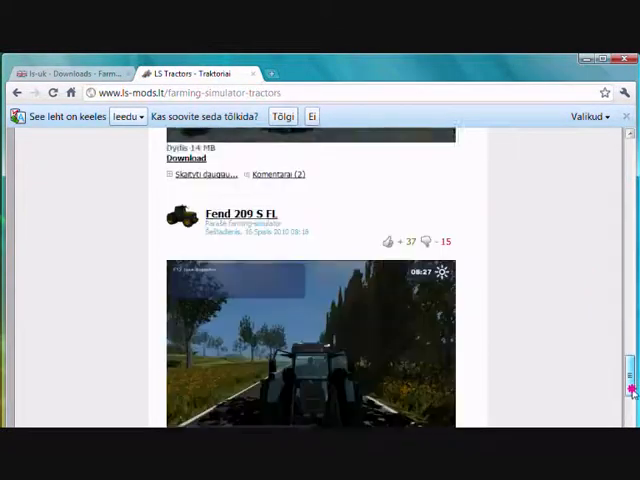
pyautogui.scroll(-3)
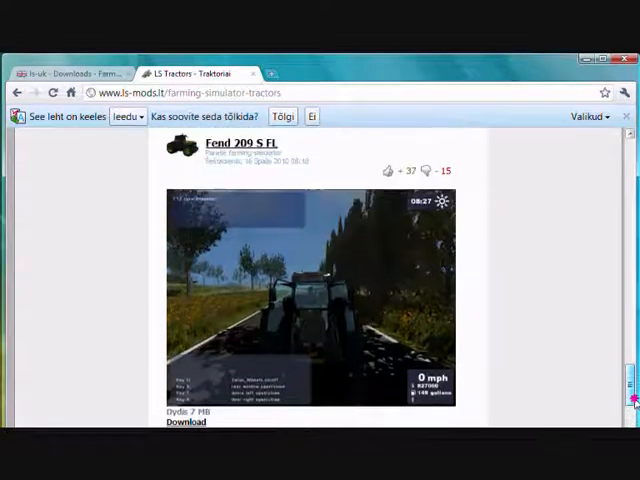
pyautogui.scroll(-3)
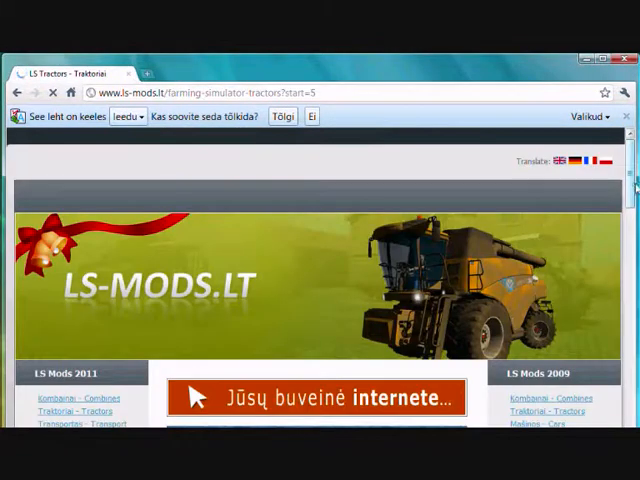
# Scroll page two of tractors to John Deere 7730 and 7930 and download it
pyautogui.scroll(-3)
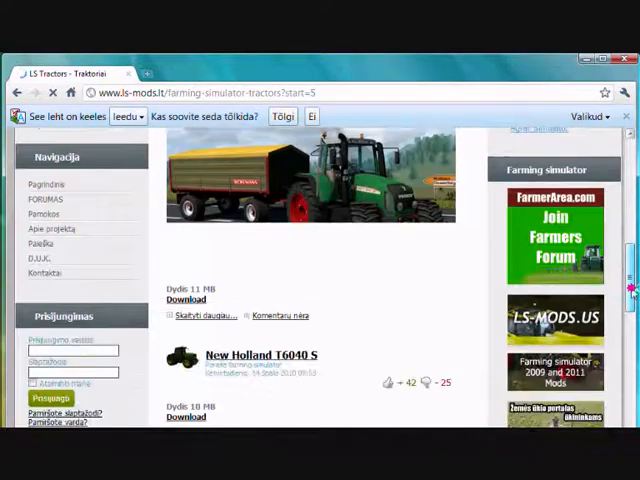
pyautogui.scroll(-3)
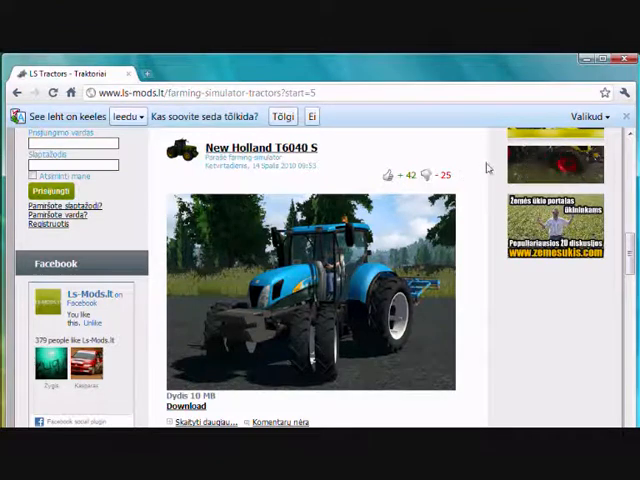
pyautogui.scroll(-3)
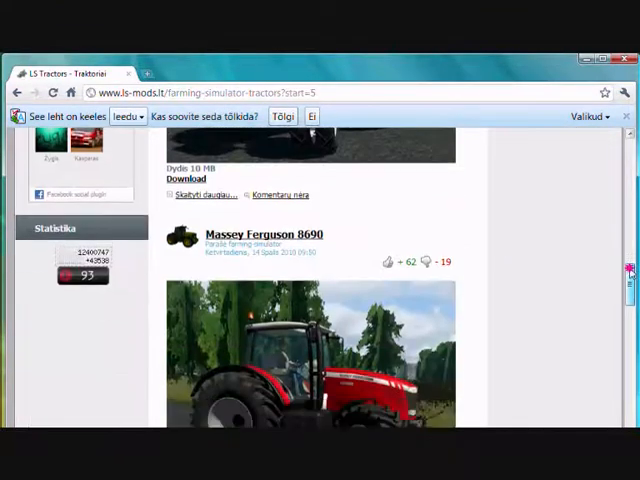
pyautogui.scroll(-3)
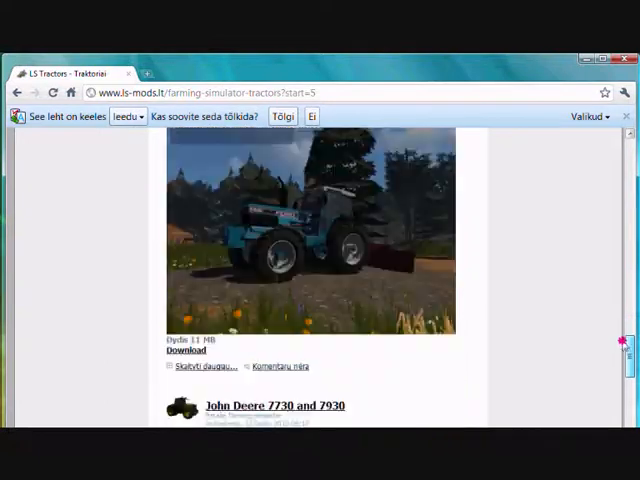
pyautogui.scroll(-3)
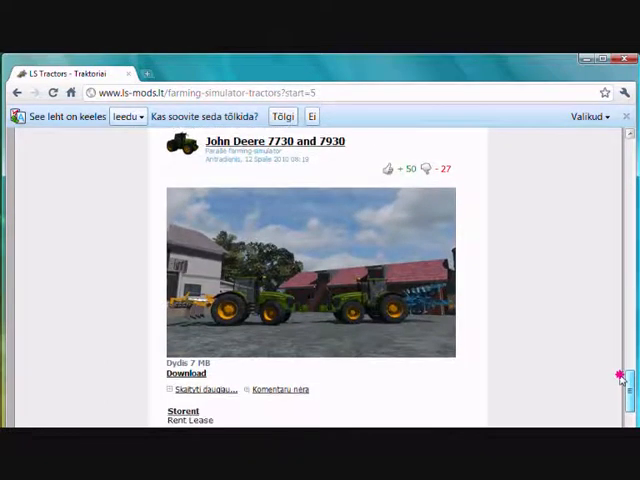
pyautogui.scroll(-3)
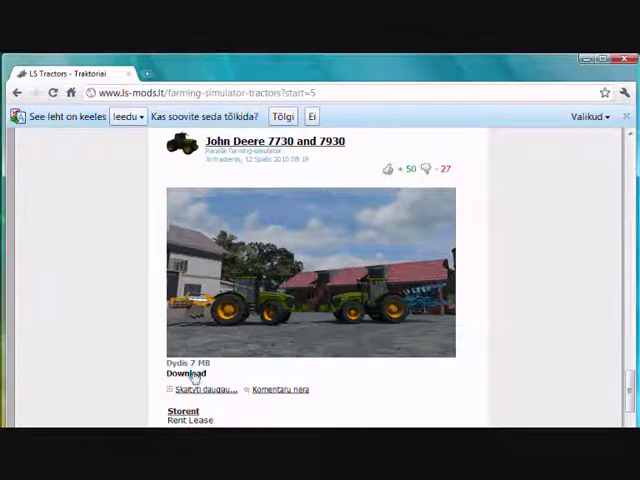
pyautogui.click(186, 373)
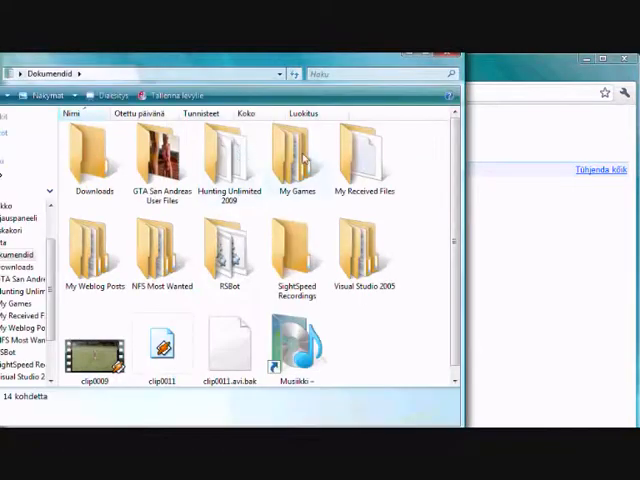
# Place the JD_8440 zip in My Games > FarmingSimulator2009 > mods, replacing the old copy
pyautogui.doubleClick(294, 150)
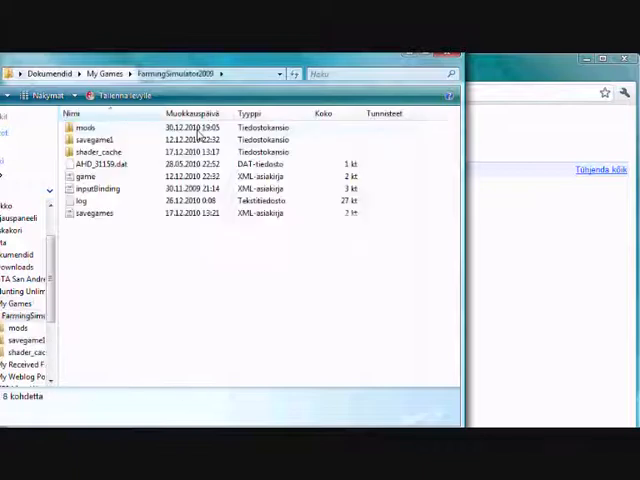
pyautogui.doubleClick(85, 127)
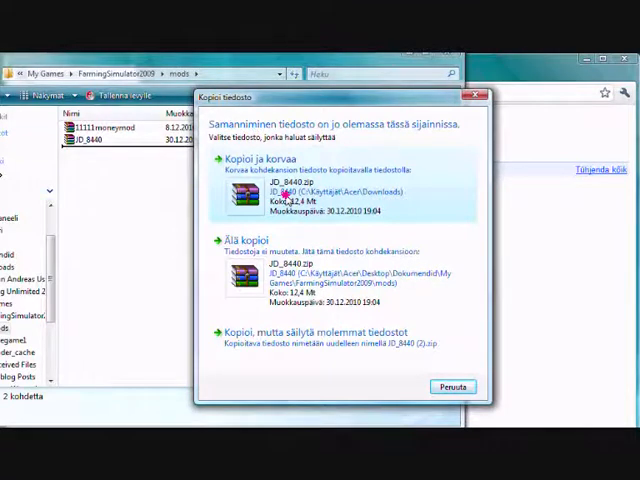
pyautogui.click(258, 170)
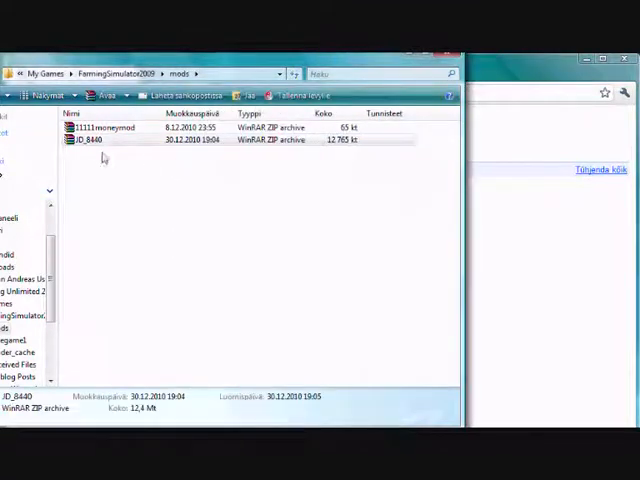
pyautogui.click(295, 139)
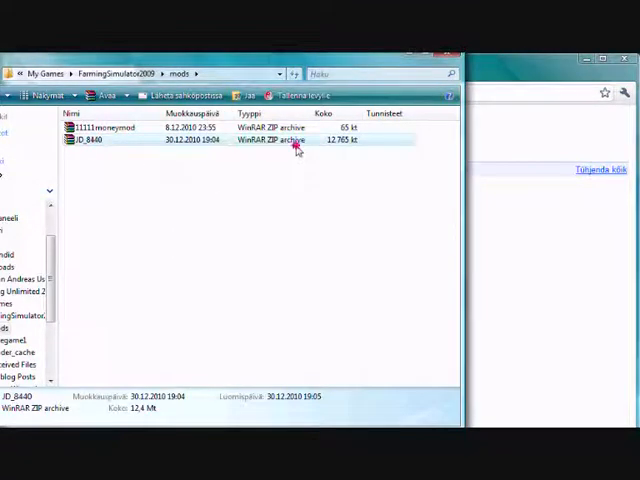